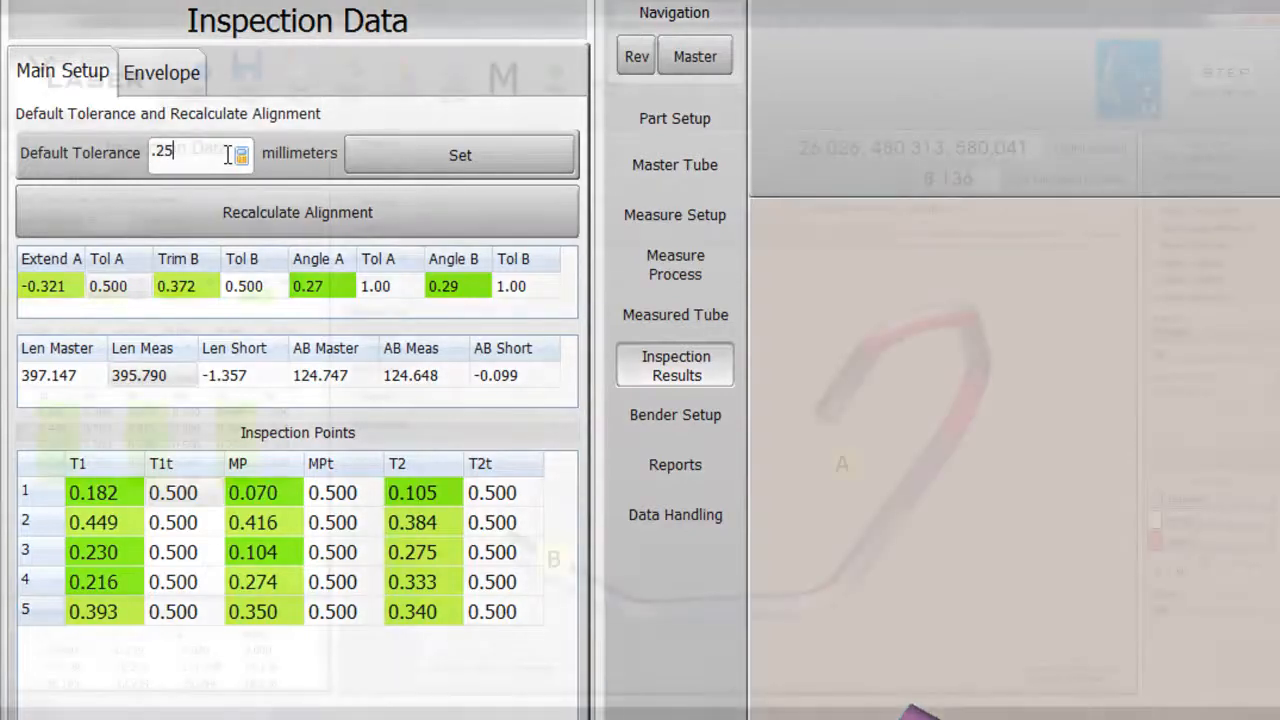
# Apply a 0.25 mm default tolerance to the inspection data so point deviations shade green
pyautogui.click(675, 464)
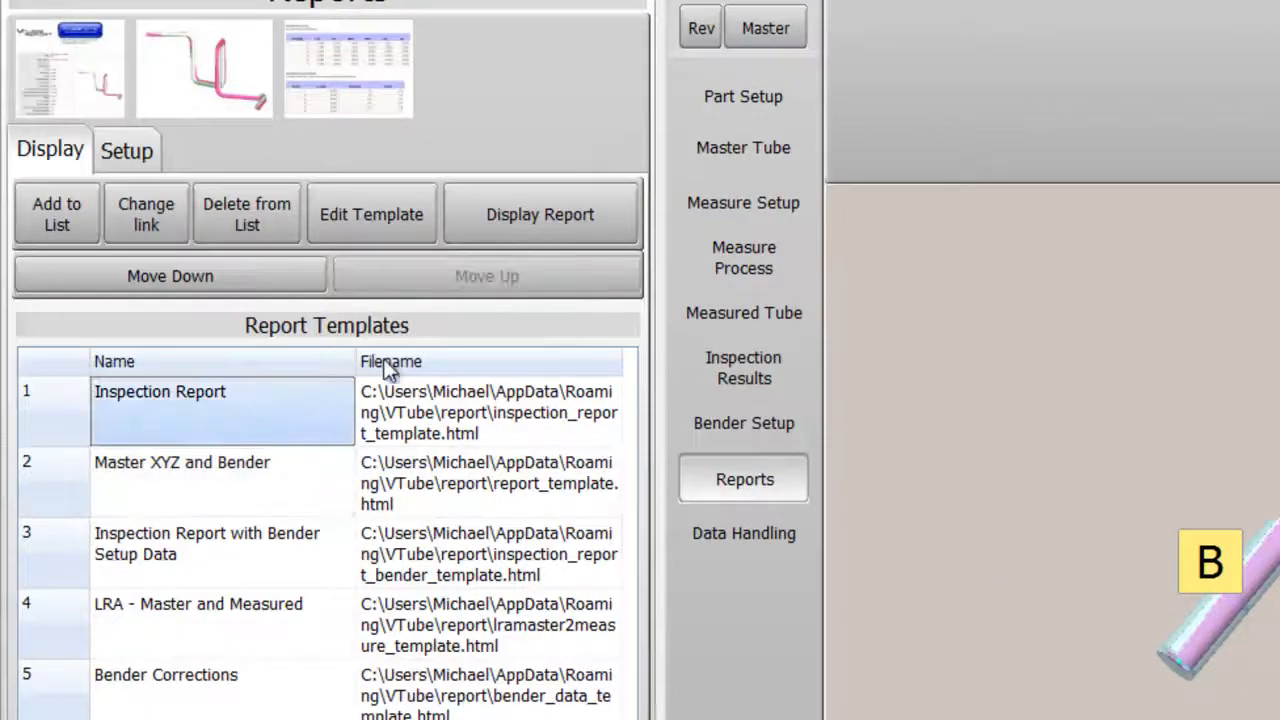